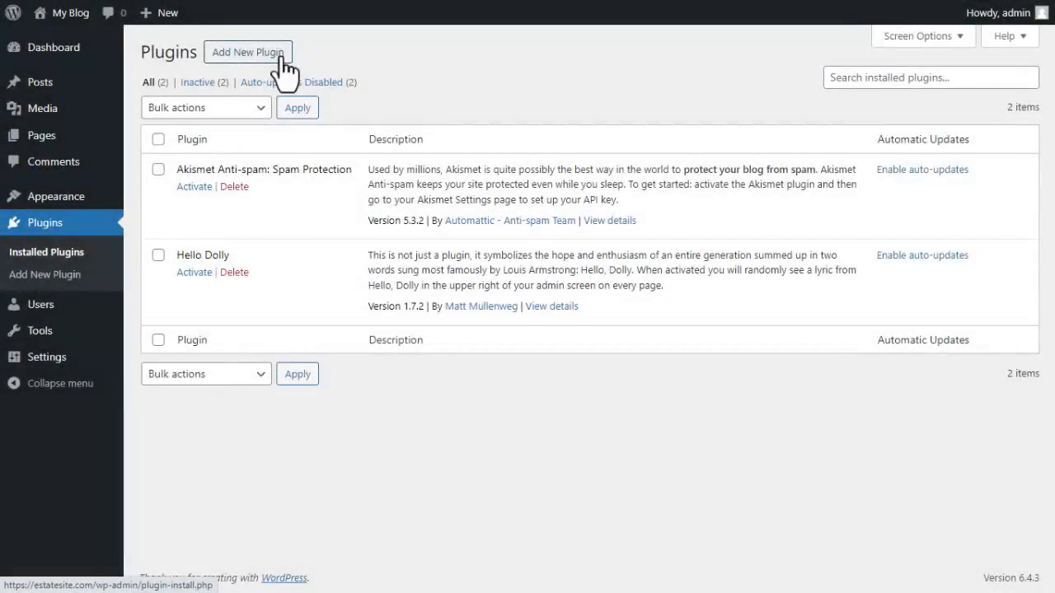
Search the plugin directory for 'buying buddy' and install Buying Buddy IDX CRM
{"action": "left_click", "coordinate": [247, 52]}
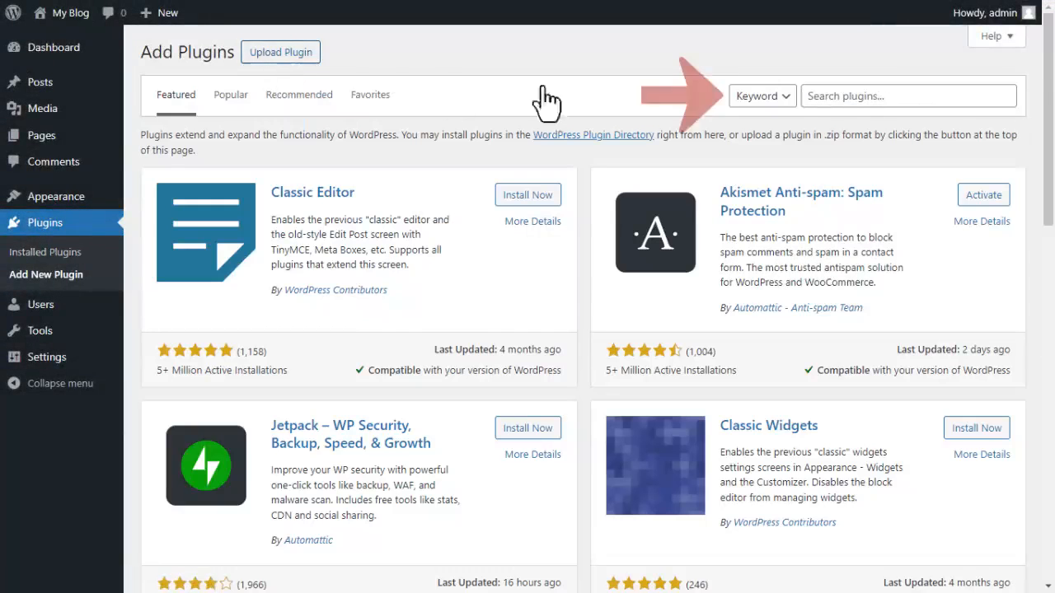
{"action": "type", "text": "buying buddy"}
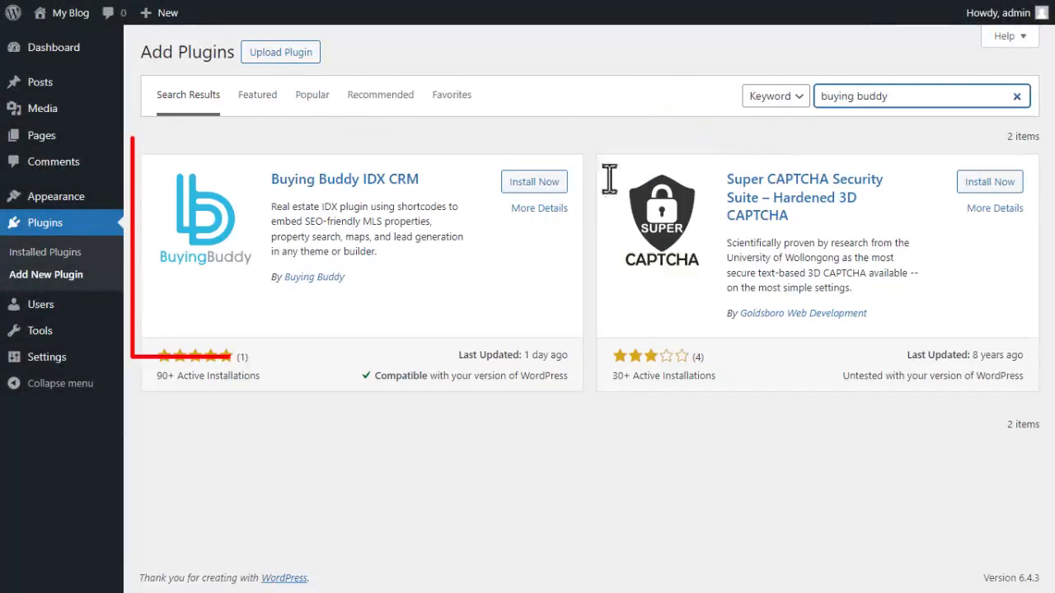
{"action": "left_click", "coordinate": [534, 181]}
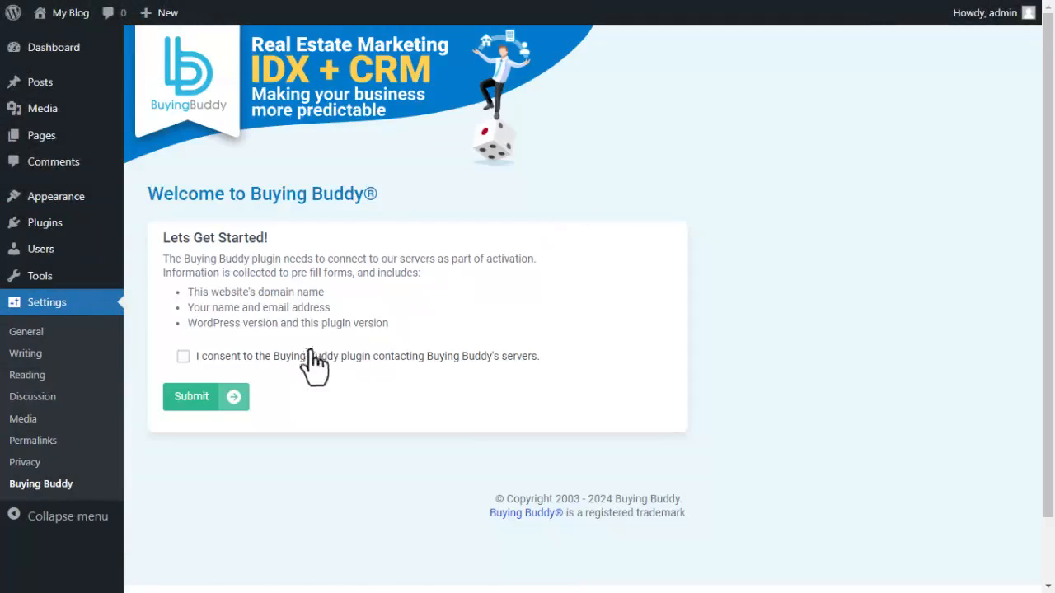
Consent on the Welcome to Buying Buddy page to contacting Buying Buddy's servers
{"action": "left_click", "coordinate": [191, 397]}
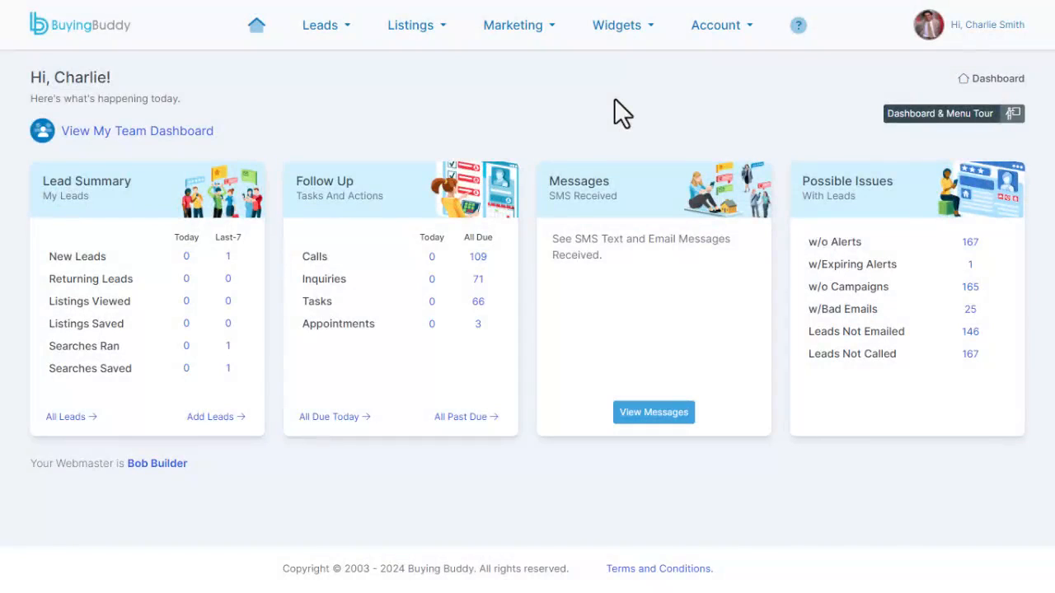
Retrieve the Activation Key from Buying Buddy's Authorized Domains, then return to WordPress
{"action": "left_click", "coordinate": [617, 25]}
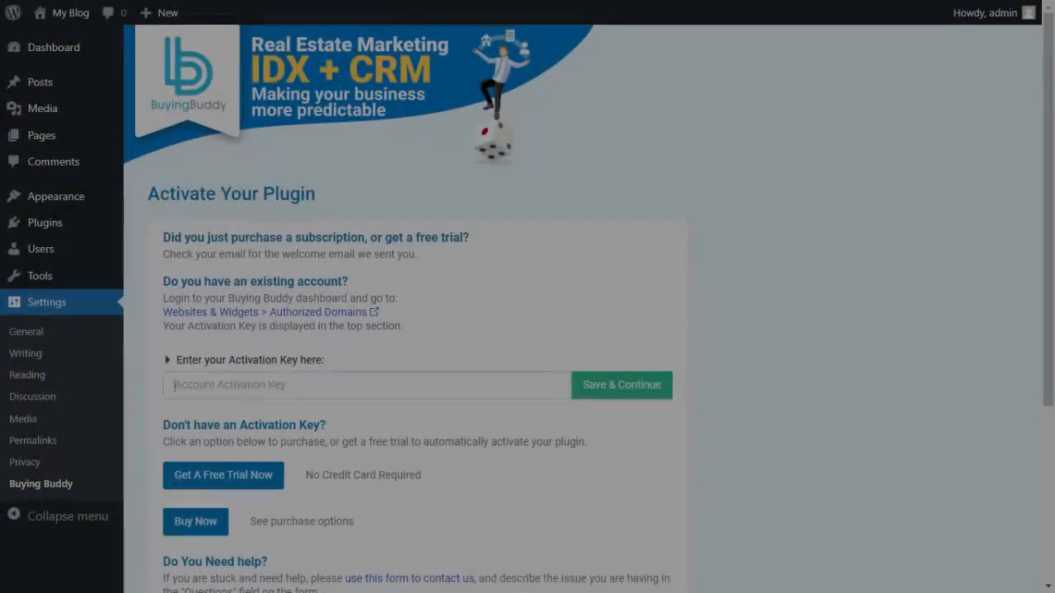
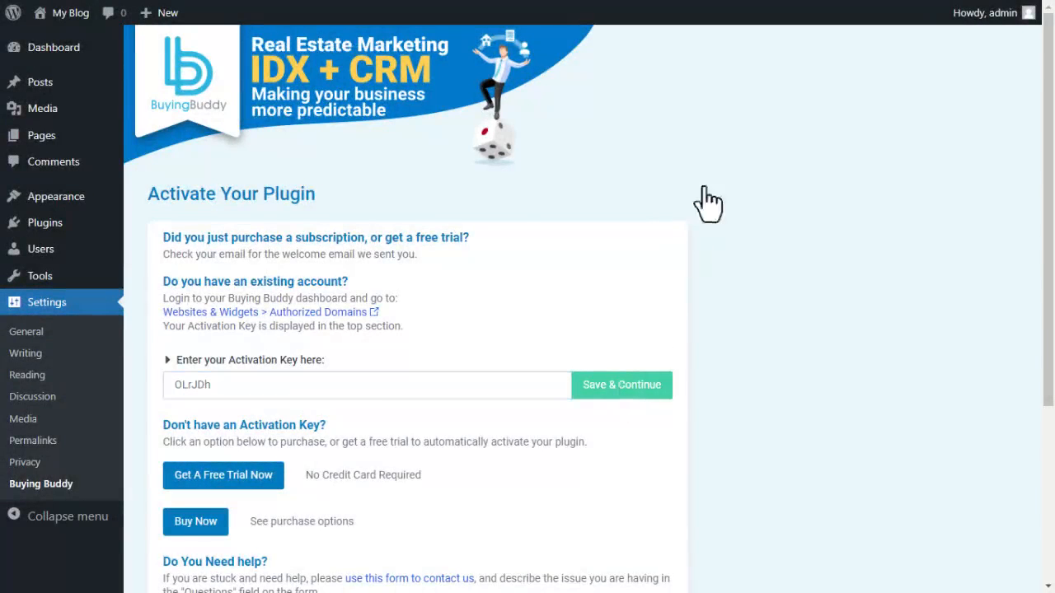
{"action": "left_click", "coordinate": [621, 385]}
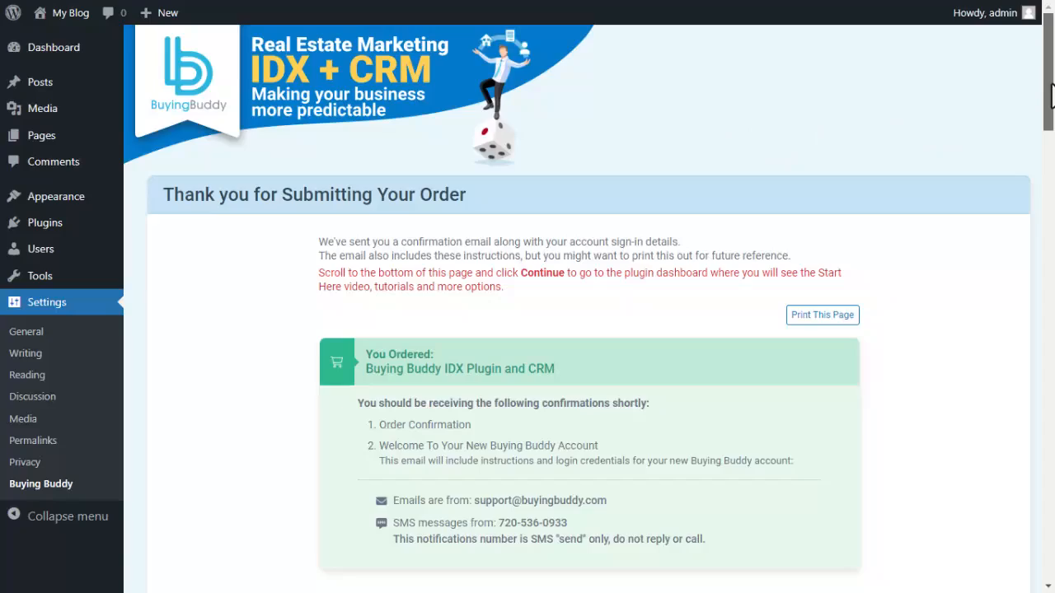
{"action": "scroll", "scroll_direction": "down", "scroll_amount": 3}
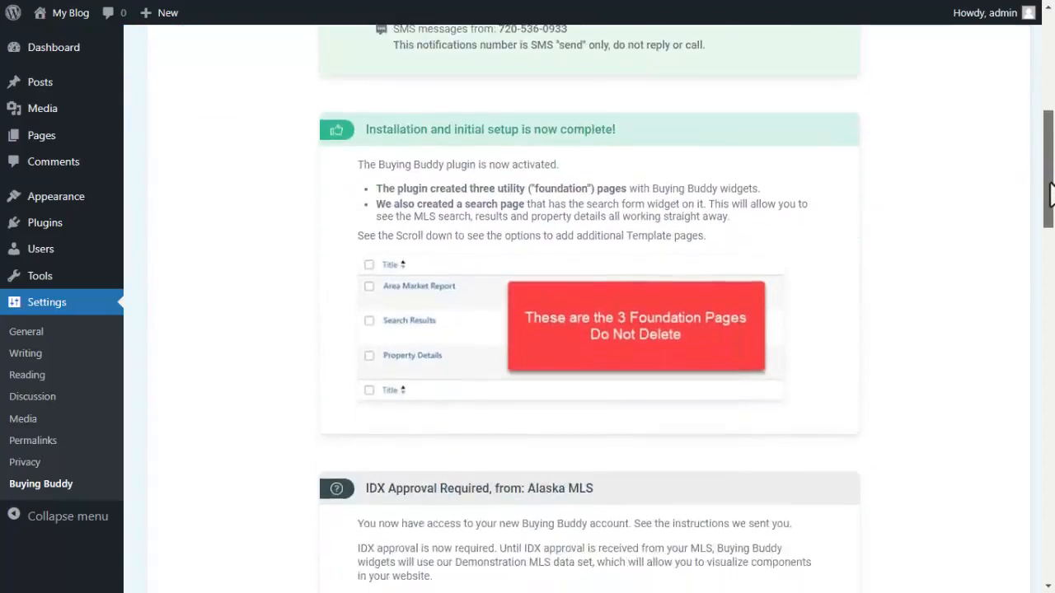
{"action": "scroll", "scroll_direction": "down", "scroll_amount": 3}
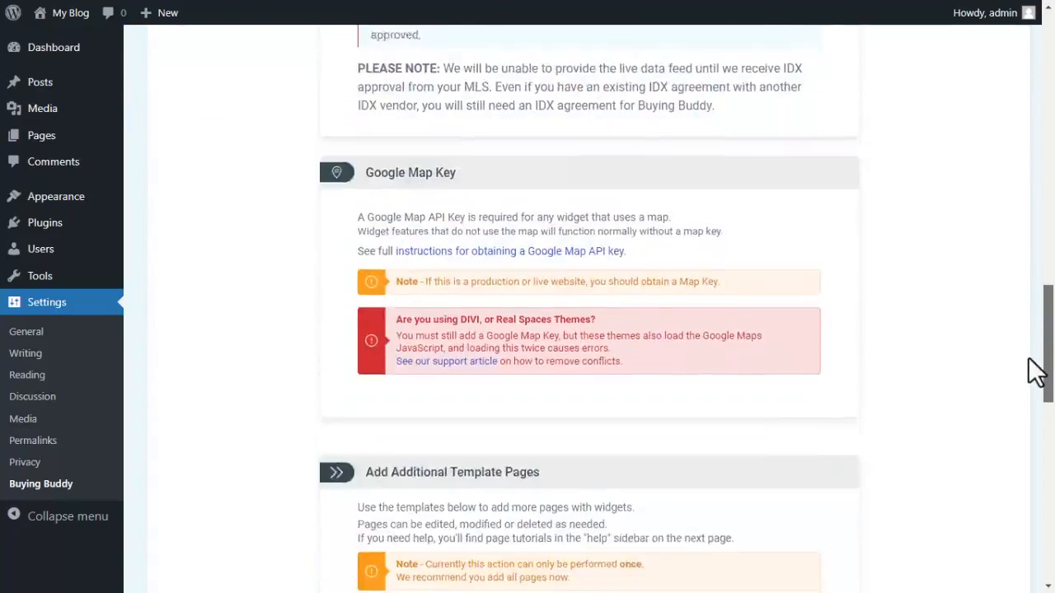
{"action": "scroll", "scroll_direction": "down", "scroll_amount": 3}
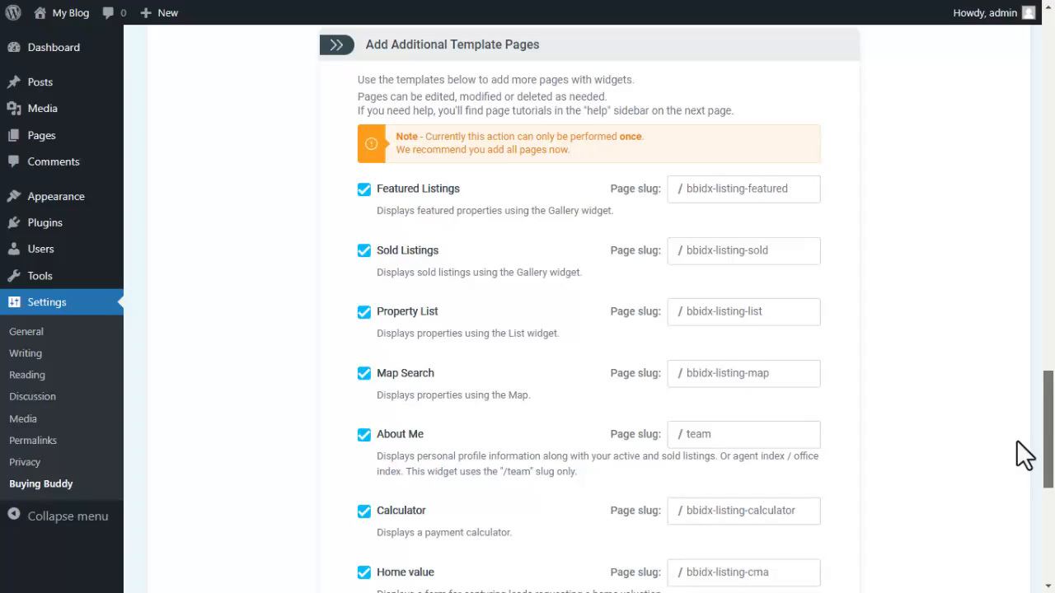
{"action": "scroll", "scroll_direction": "down", "scroll_amount": 3}
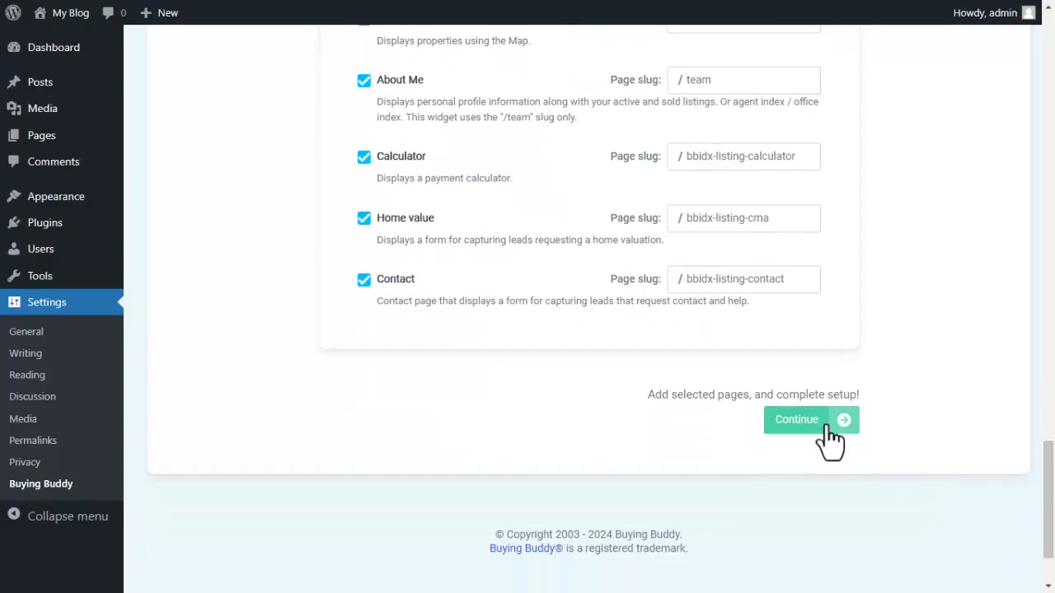
Add the selected template pages and browse the Grab-and-go widget shortcodes
{"action": "left_click", "coordinate": [797, 419]}
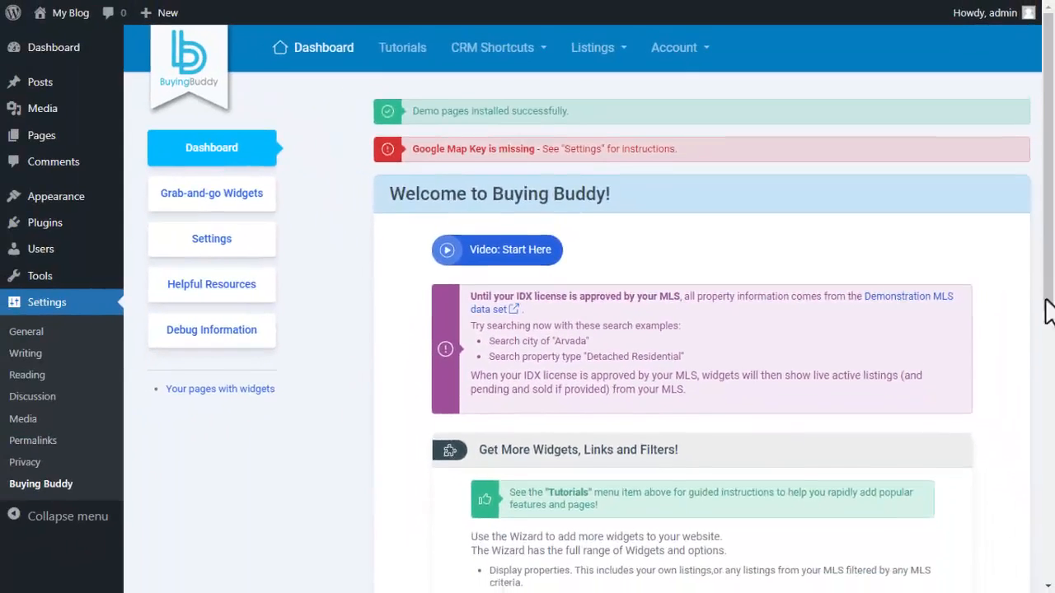
{"action": "scroll", "scroll_direction": "down", "scroll_amount": 3}
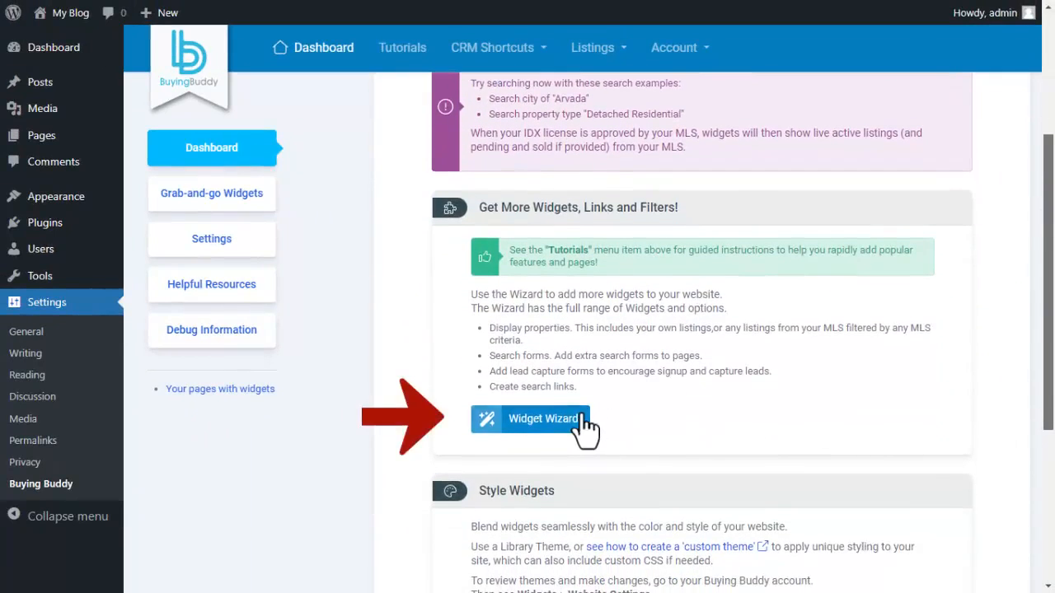
{"action": "mouse_move", "coordinate": [542, 418]}
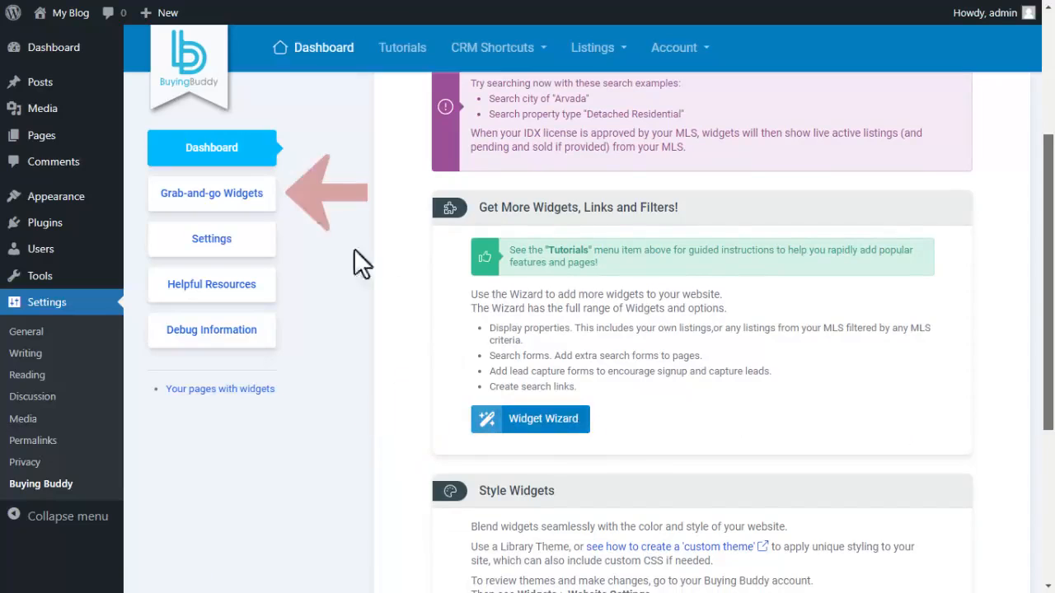
{"action": "left_click", "coordinate": [211, 193]}
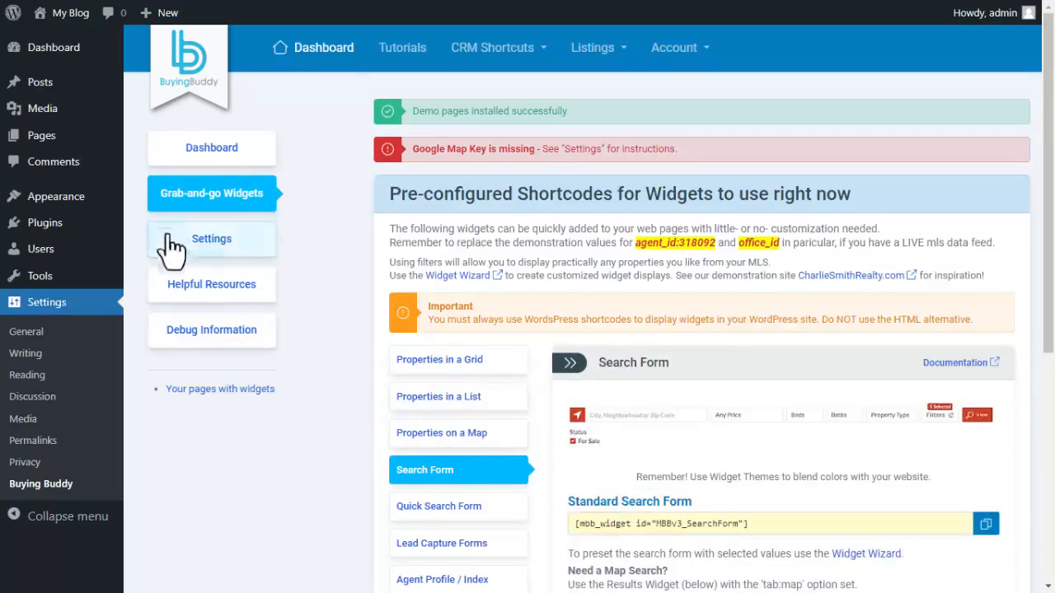
{"action": "left_click", "coordinate": [211, 147]}
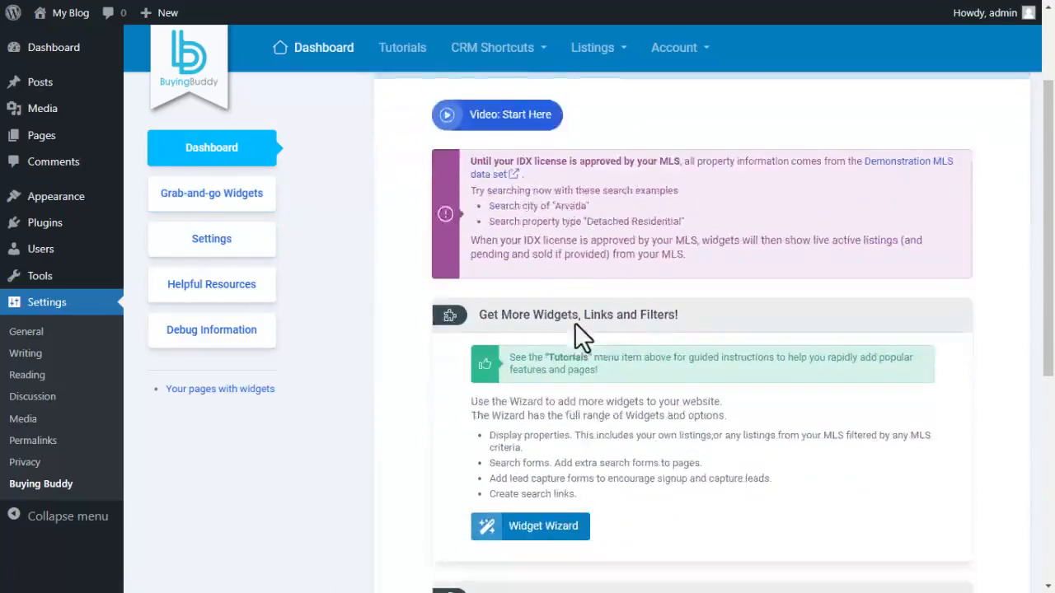
{"action": "scroll", "scroll_direction": "down", "scroll_amount": 3}
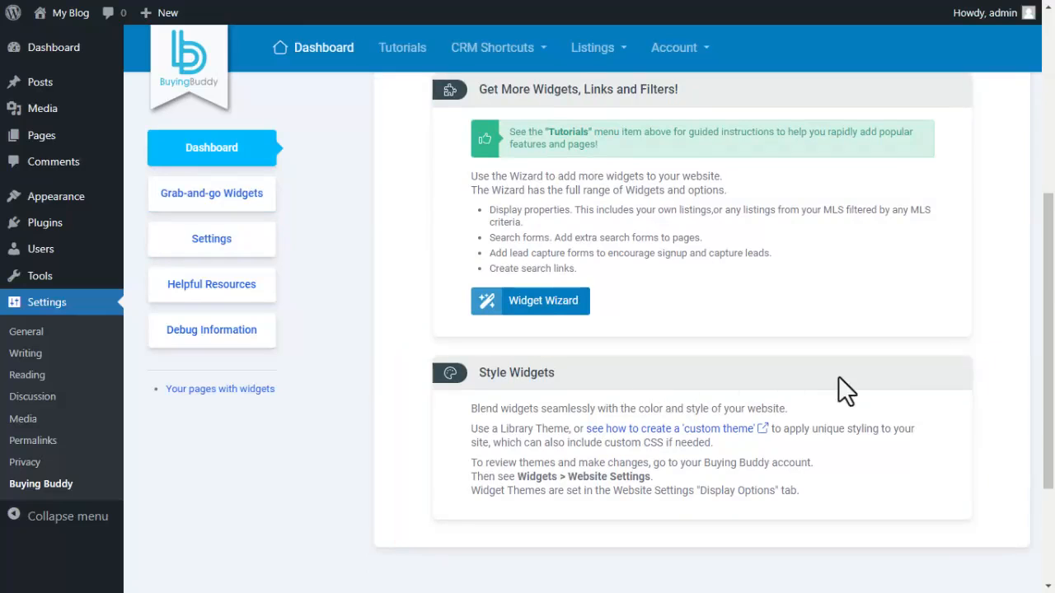
Read the widget and Search Template Page tutorials, then view the live Property Search page
{"action": "left_click", "coordinate": [402, 47]}
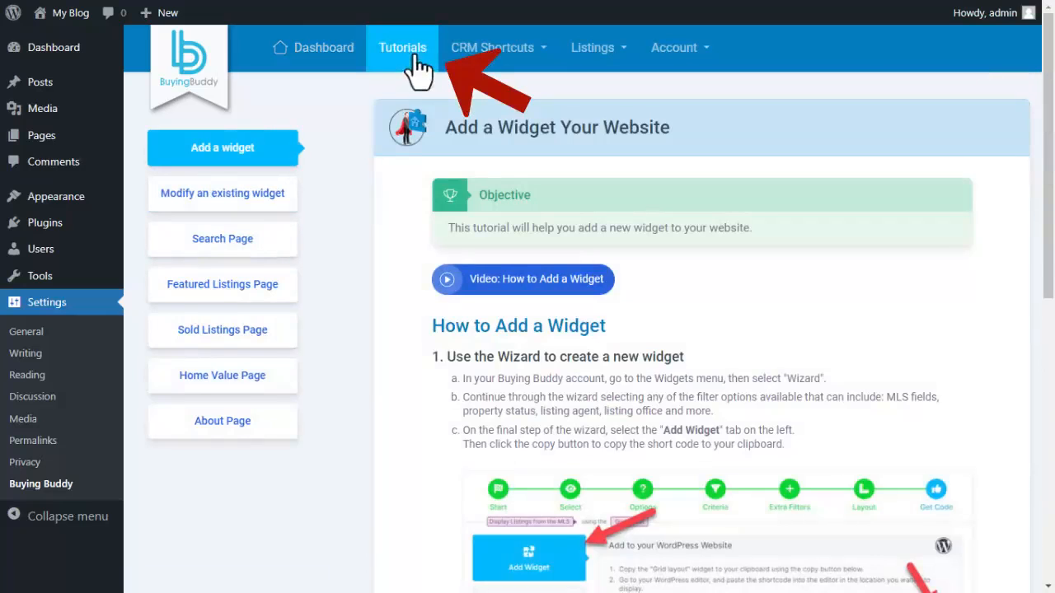
{"action": "left_click", "coordinate": [221, 193]}
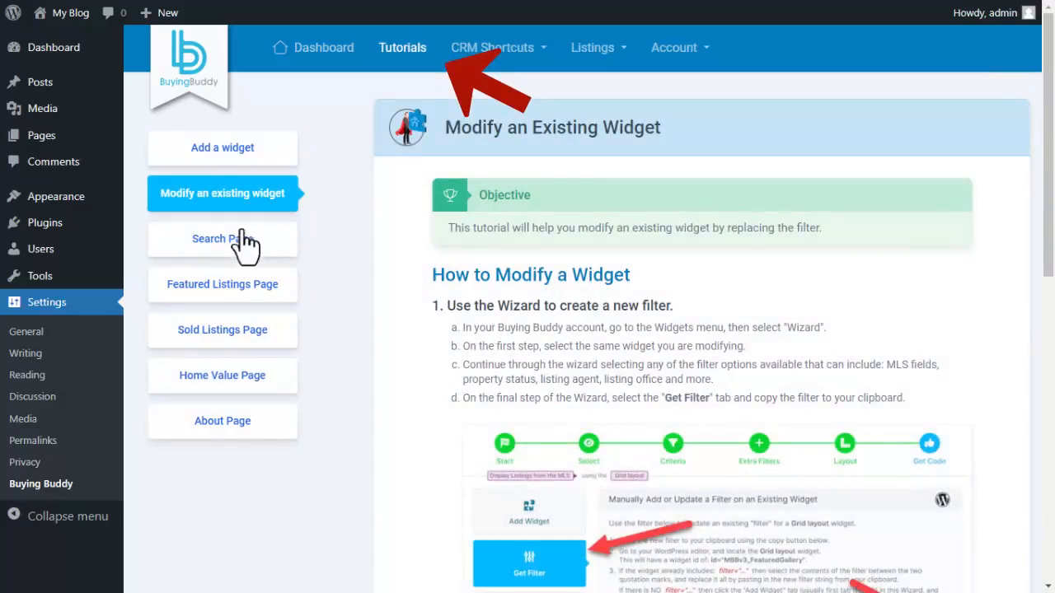
{"action": "left_click", "coordinate": [221, 239]}
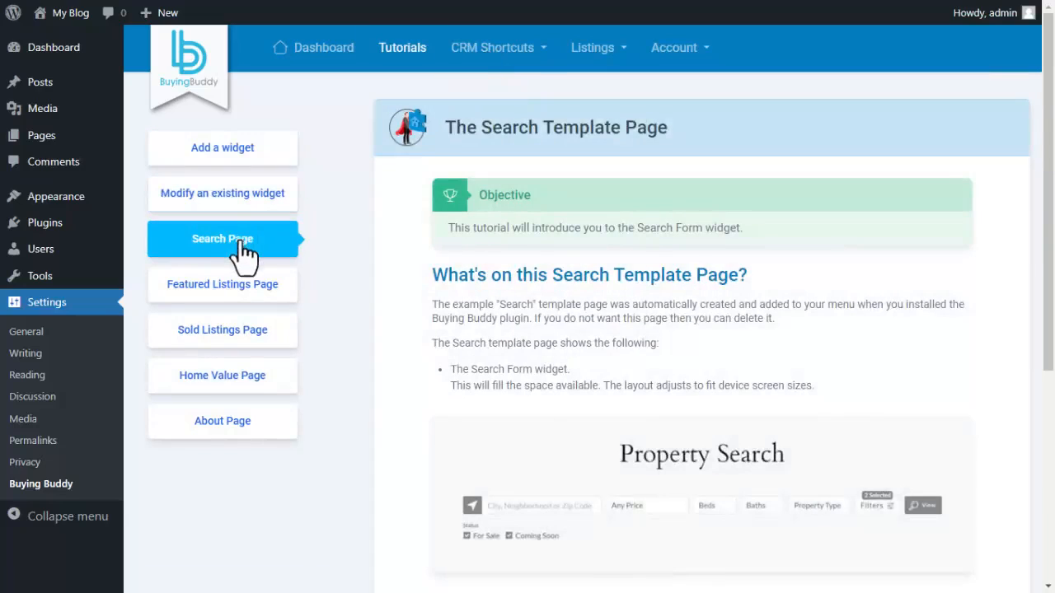
{"action": "left_click", "coordinate": [222, 239]}
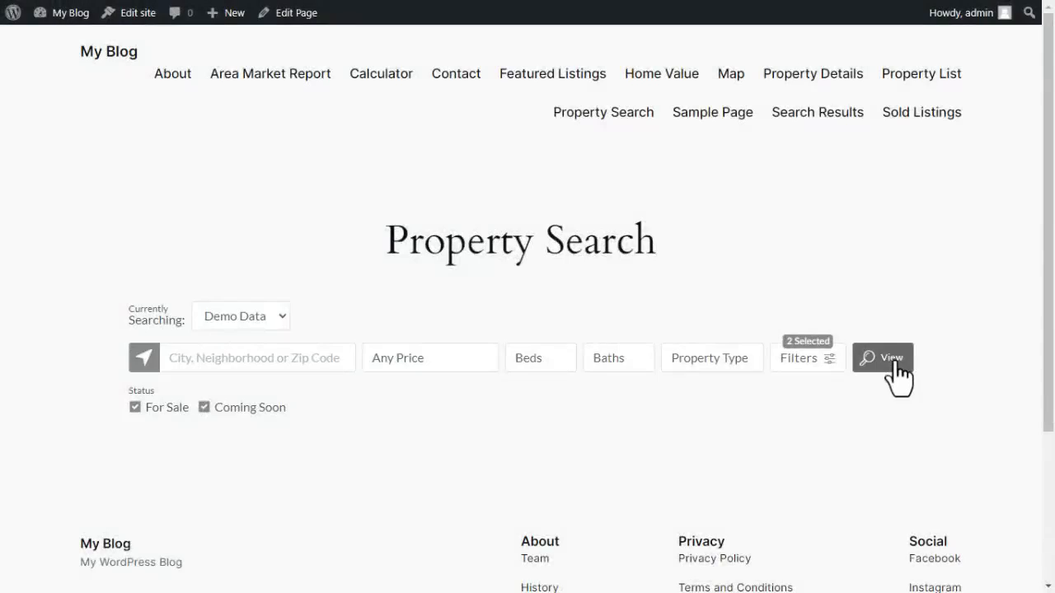
Run a default-filter property search to load Search Results, then return to the plugin Dashboard
{"action": "left_click", "coordinate": [883, 358]}
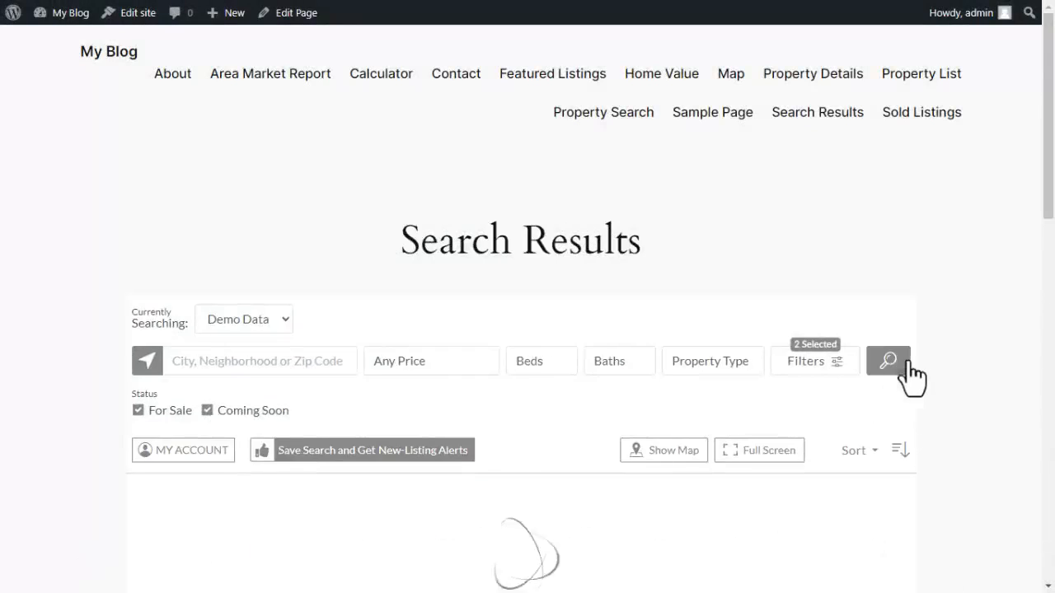
{"action": "left_click", "coordinate": [888, 360]}
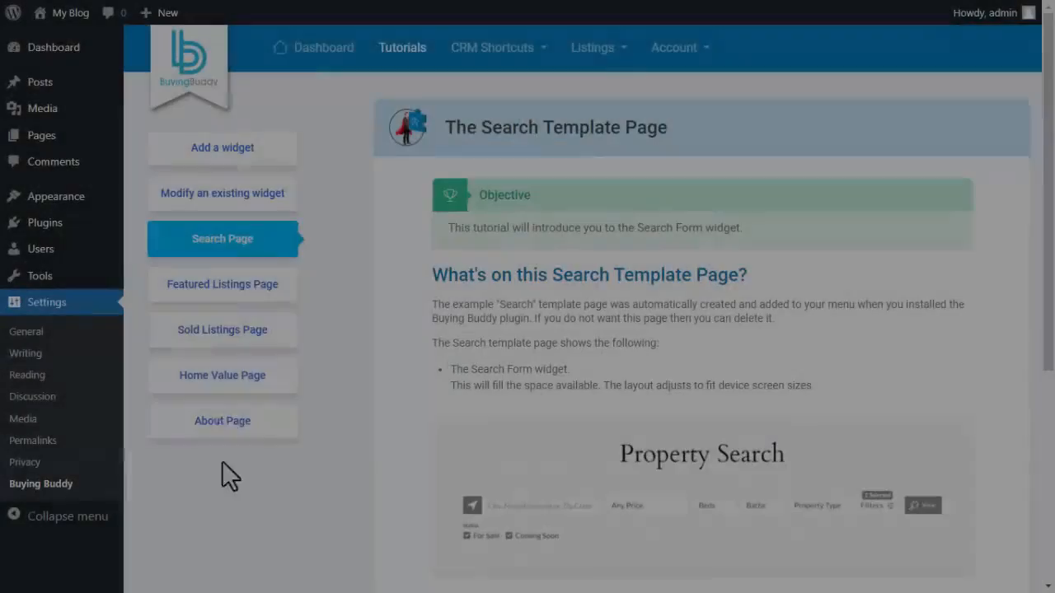
{"action": "left_click", "coordinate": [323, 47]}
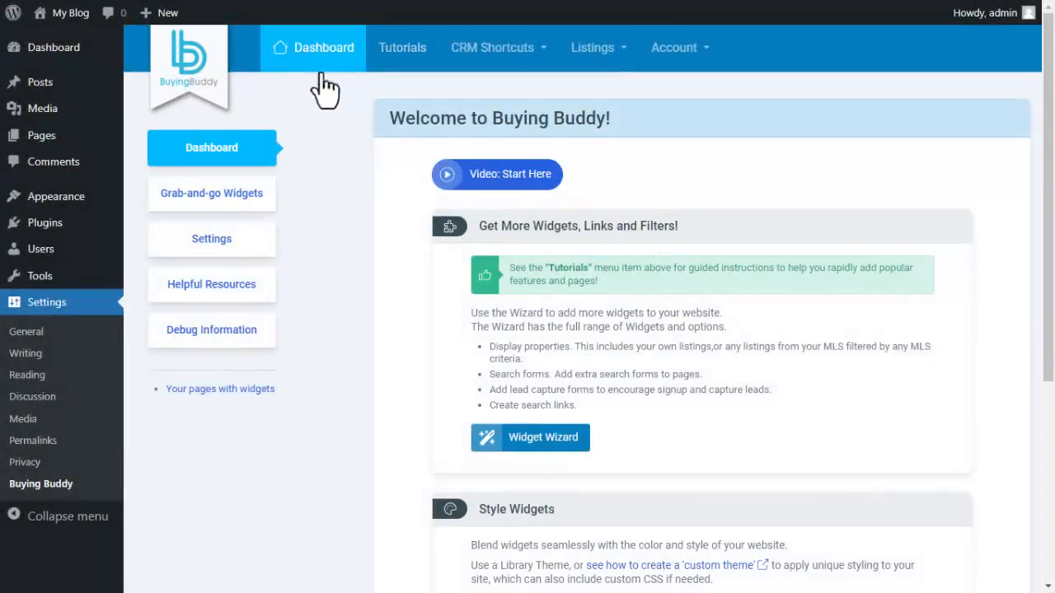